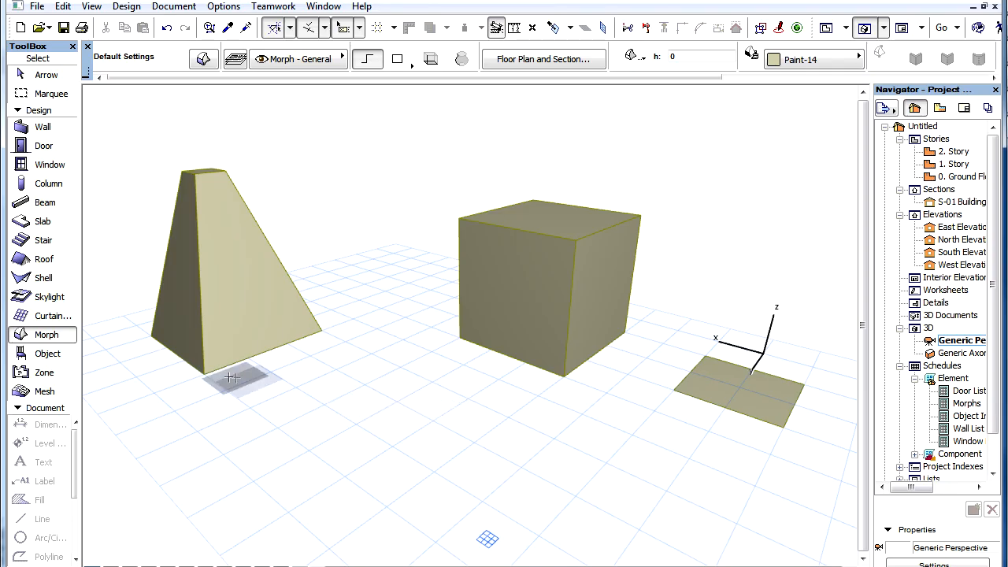
{"action": "mouse_move", "coordinate": [71, 343]}
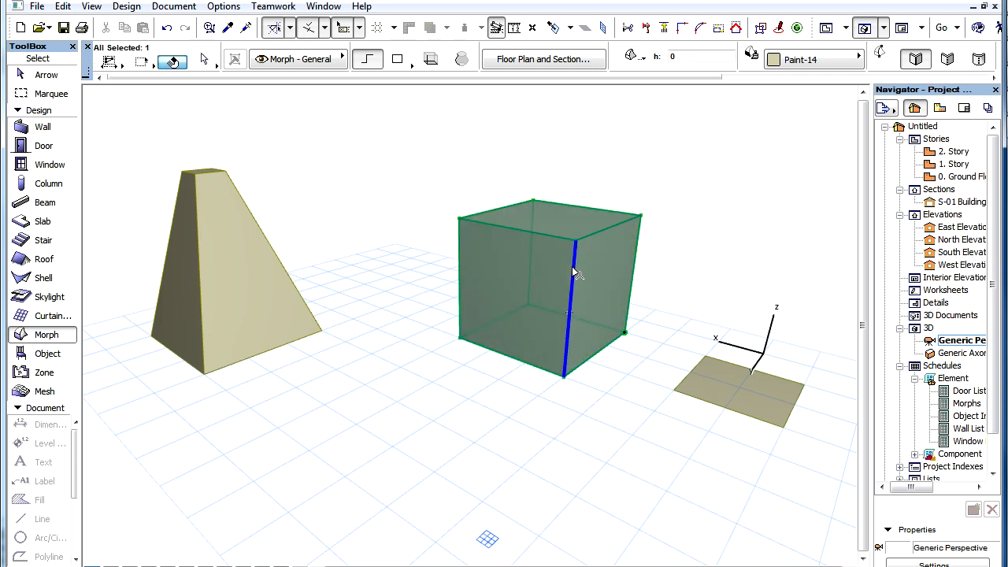
- Move one edge of the box so its top folds into a V-shaped faceted form
{"action": "left_click", "coordinate": [570, 271]}
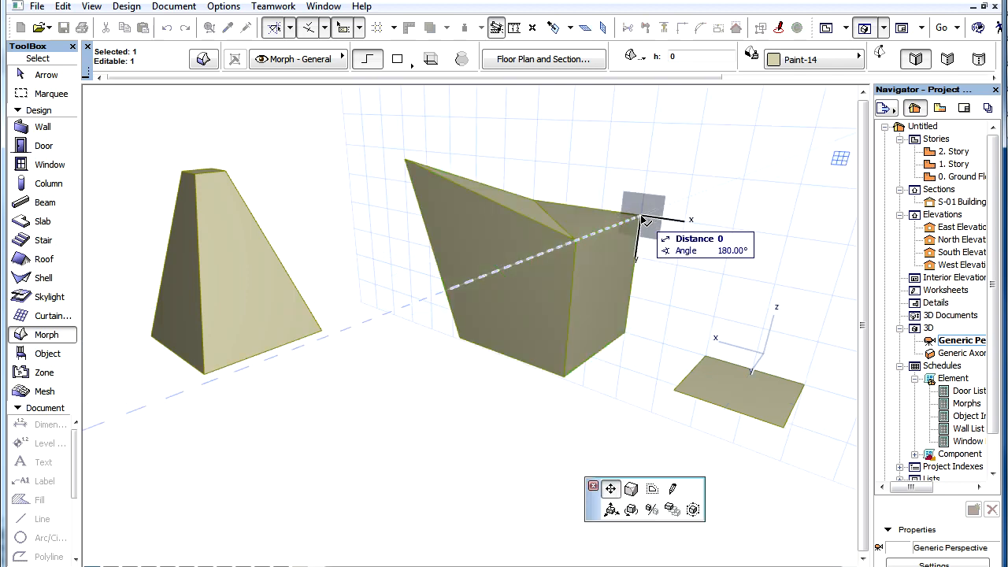
{"action": "left_click_drag", "start_coordinate": [642, 221], "coordinate": [696, 170]}
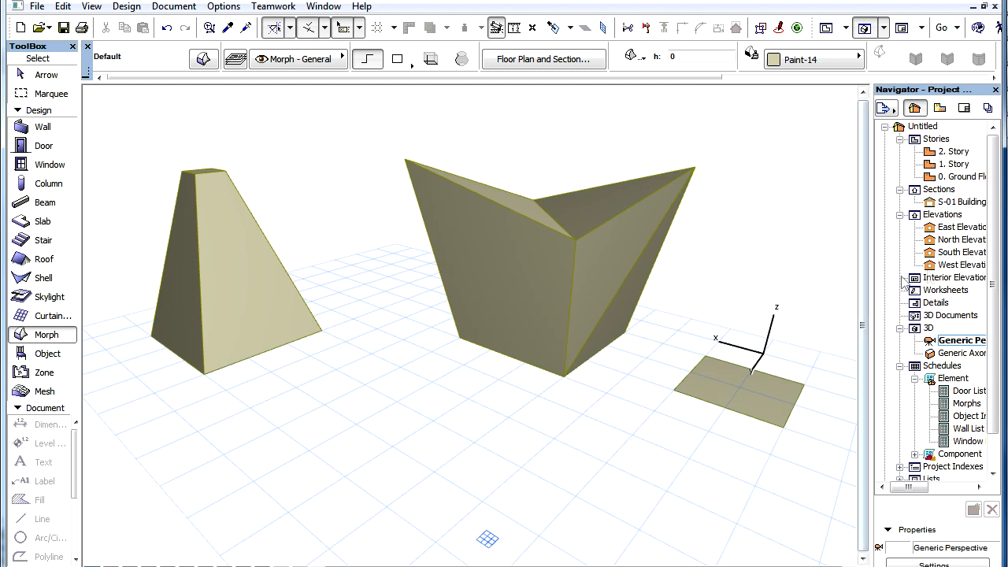
{"action": "double_click", "coordinate": [961, 252]}
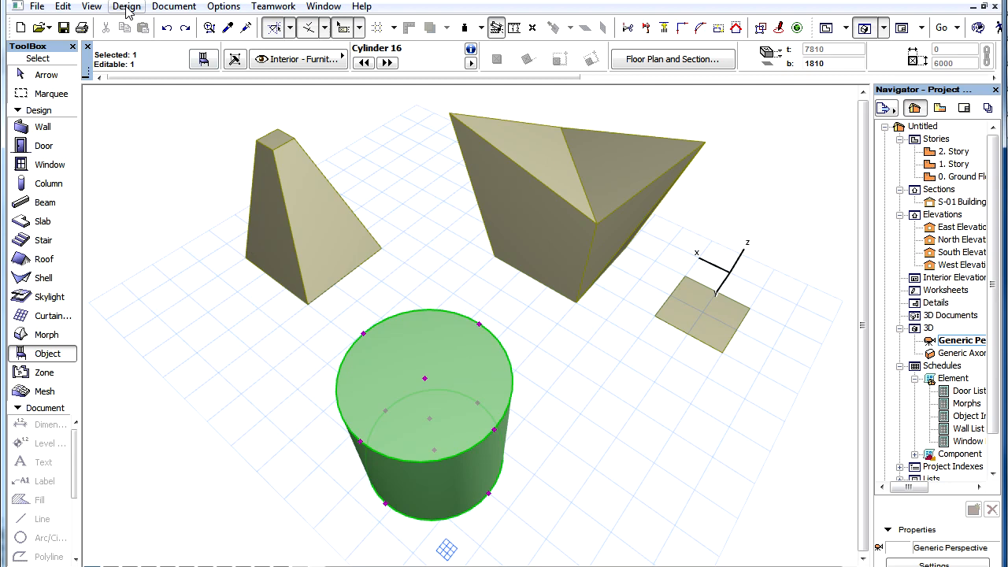
- Place a Cylinder 16 object in front of the pyramid and folded box
{"action": "left_click", "coordinate": [126, 6]}
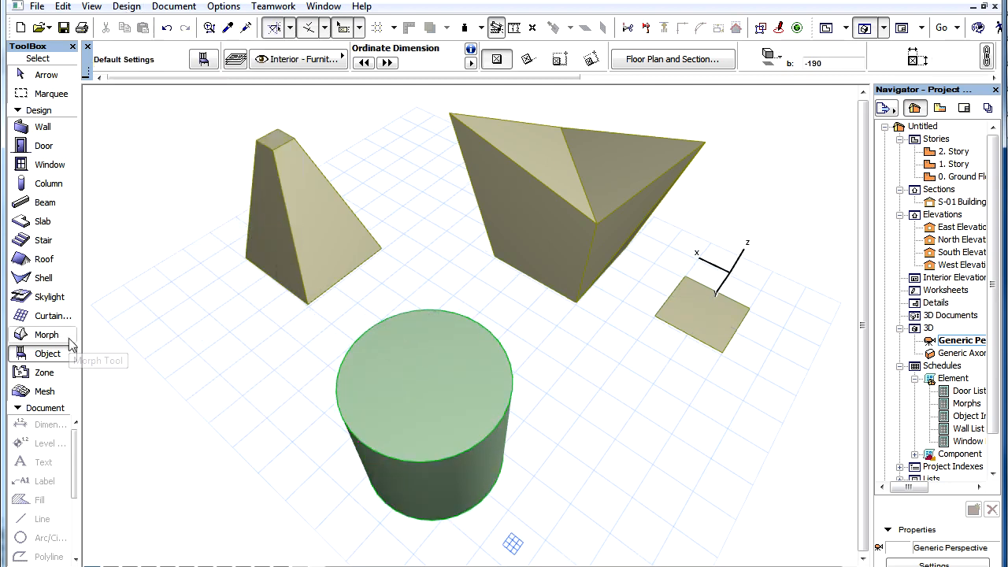
- Convert the cylinder to a Morph and remove its core, leaving a thick-walled tube
{"action": "left_click", "coordinate": [426, 378]}
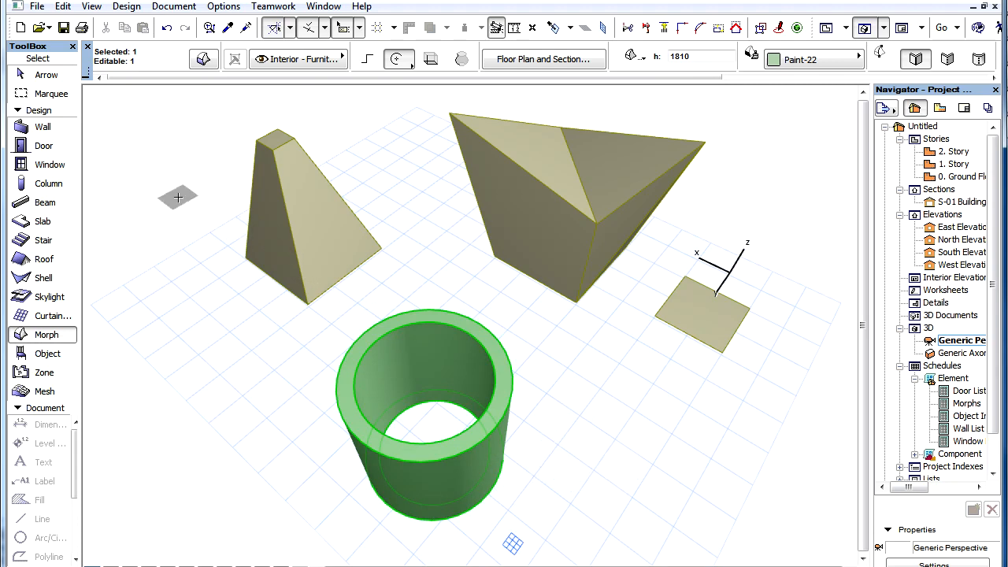
{"action": "left_click", "coordinate": [36, 6]}
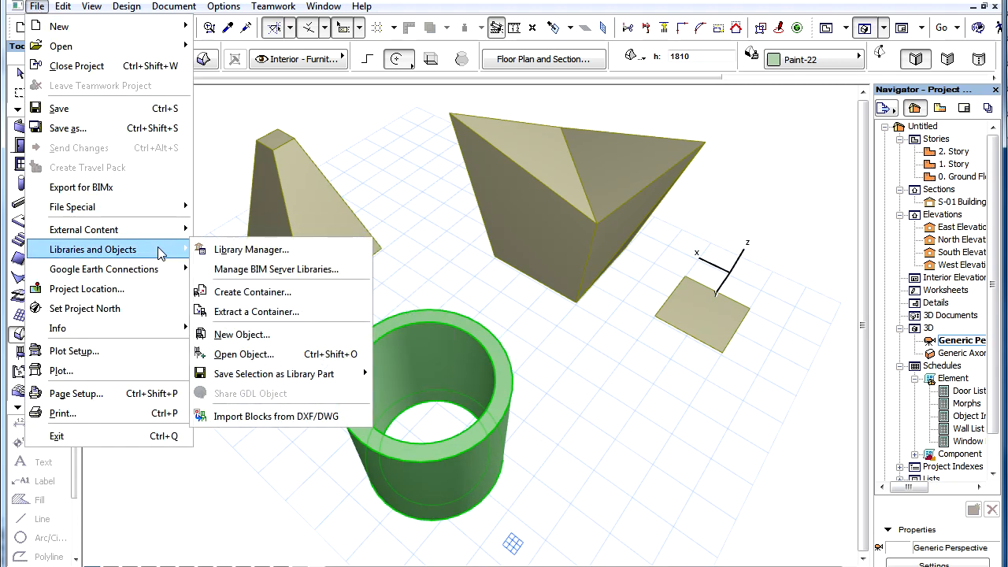
{"action": "mouse_move", "coordinate": [302, 268]}
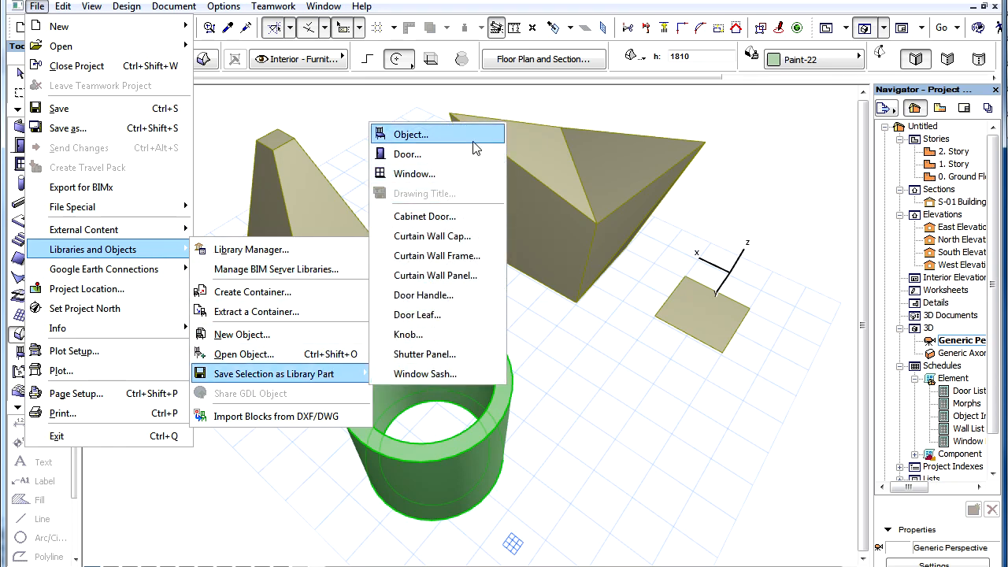
- Save the selected tube as a library object named 'Hollow C' in the embedded library
{"action": "left_click", "coordinate": [410, 134]}
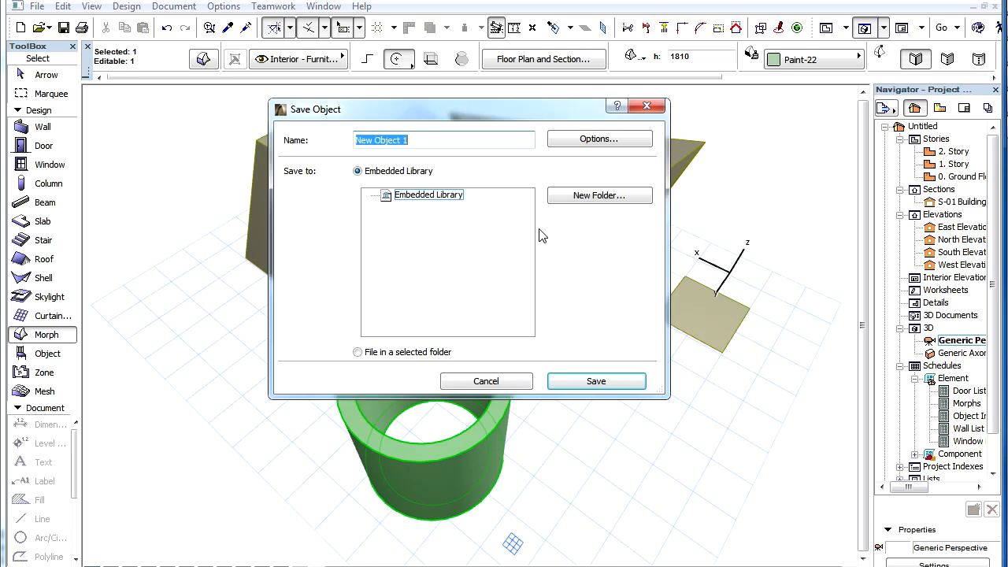
{"action": "type", "text": "Hollow C"}
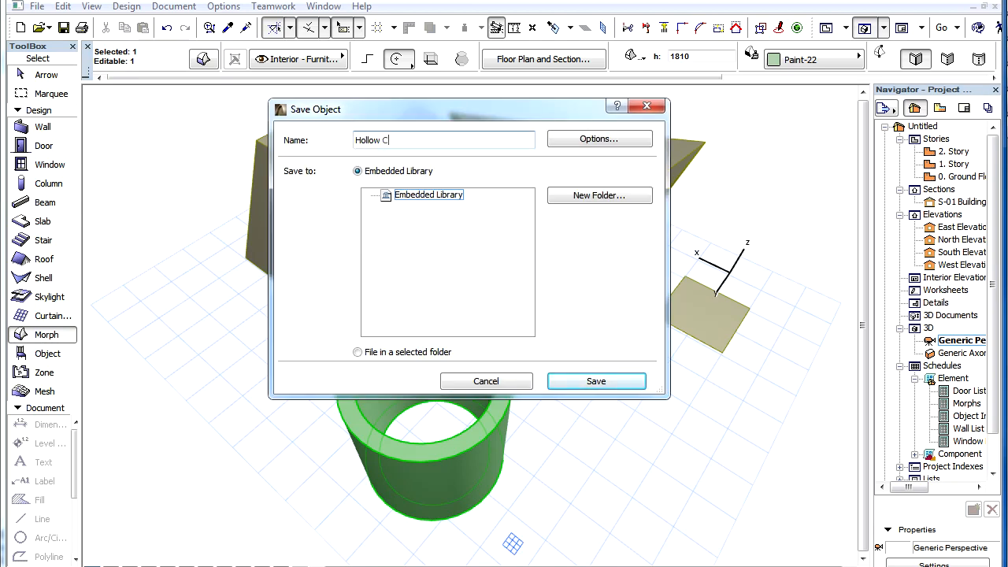
{"action": "left_click", "coordinate": [595, 380]}
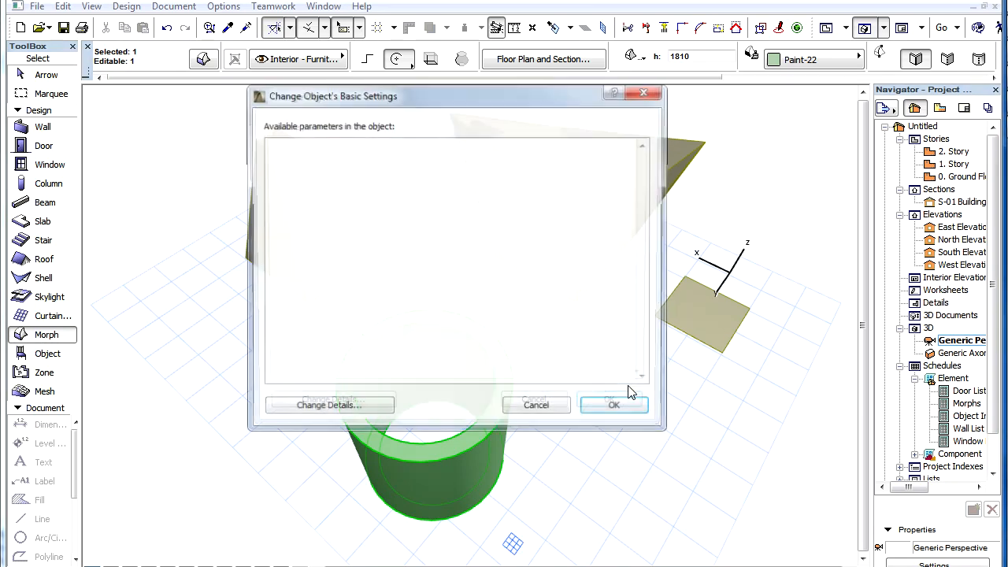
{"action": "left_click", "coordinate": [615, 403]}
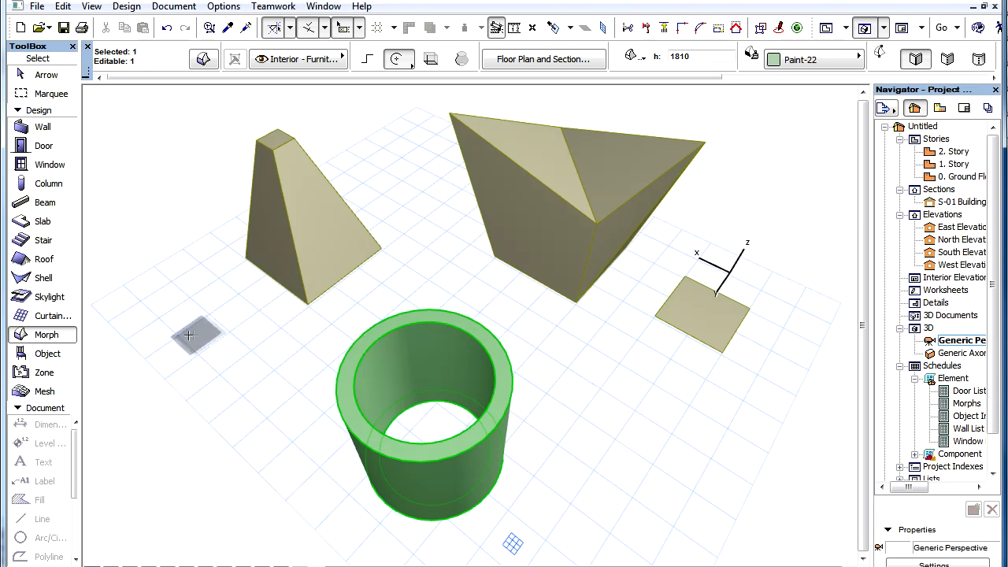